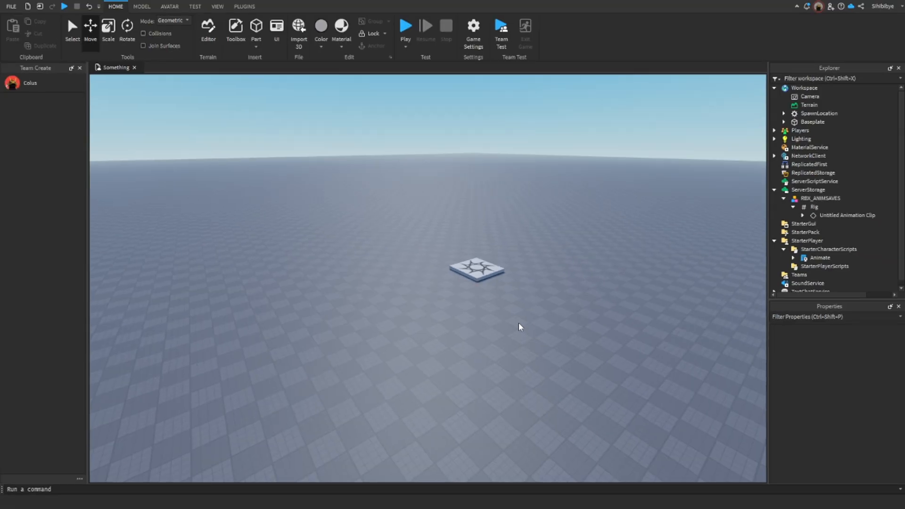
{"action": "mouse_move", "coordinate": [528, 324]}
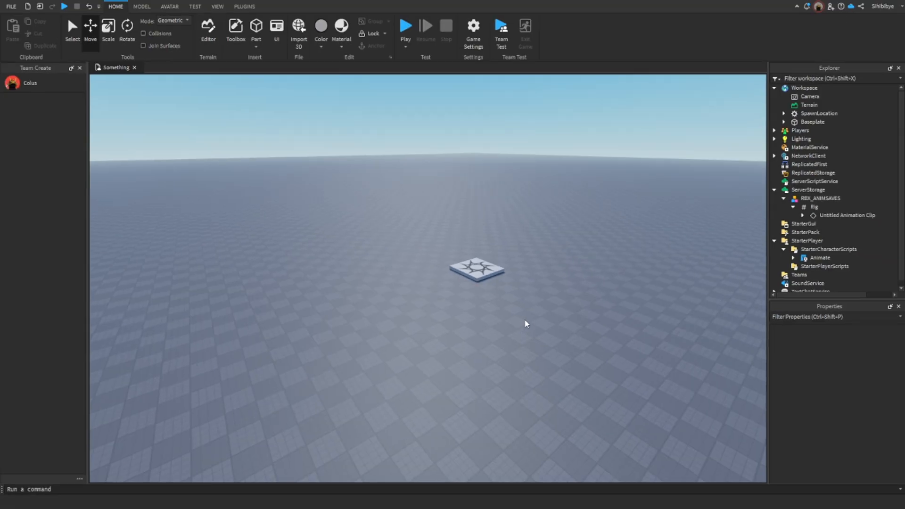
Step: Play-test the place briefly, then select the old Animate script in StarterCharacterScripts for removal
{"action": "left_click", "coordinate": [406, 24]}
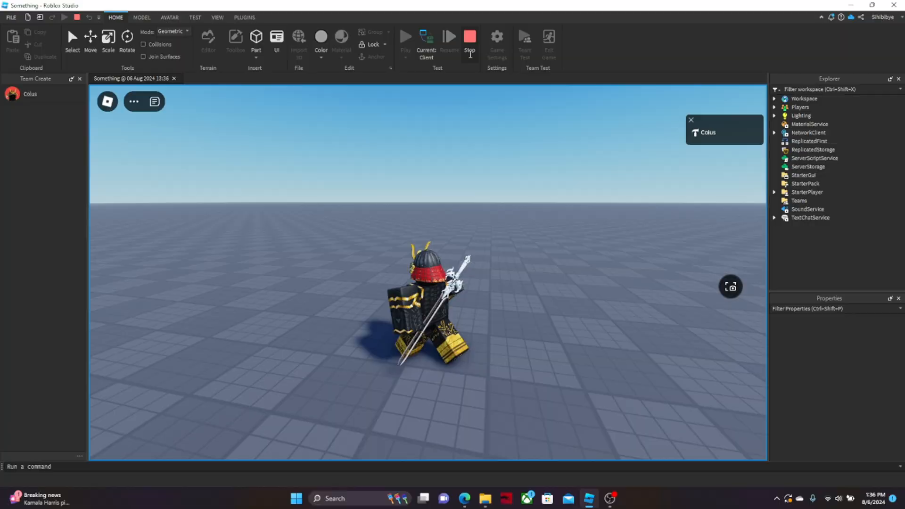
{"action": "left_click", "coordinate": [470, 37]}
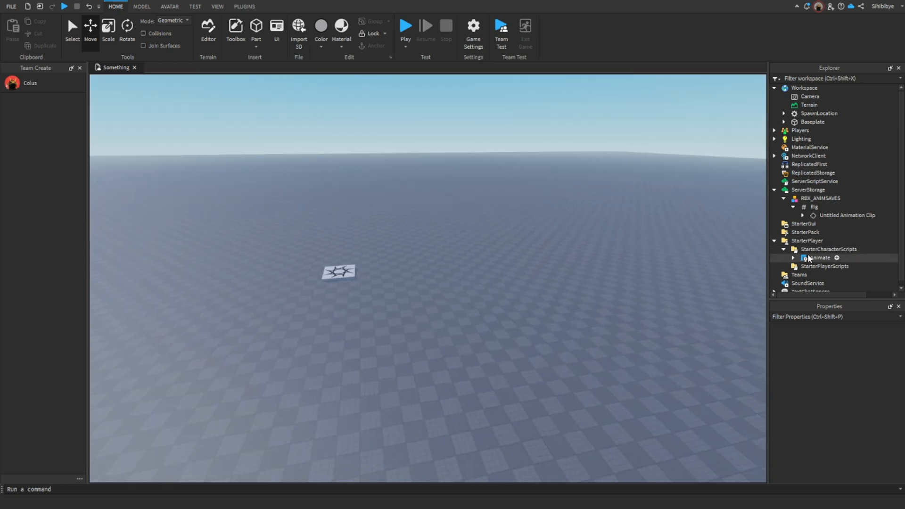
{"action": "left_click", "coordinate": [820, 257]}
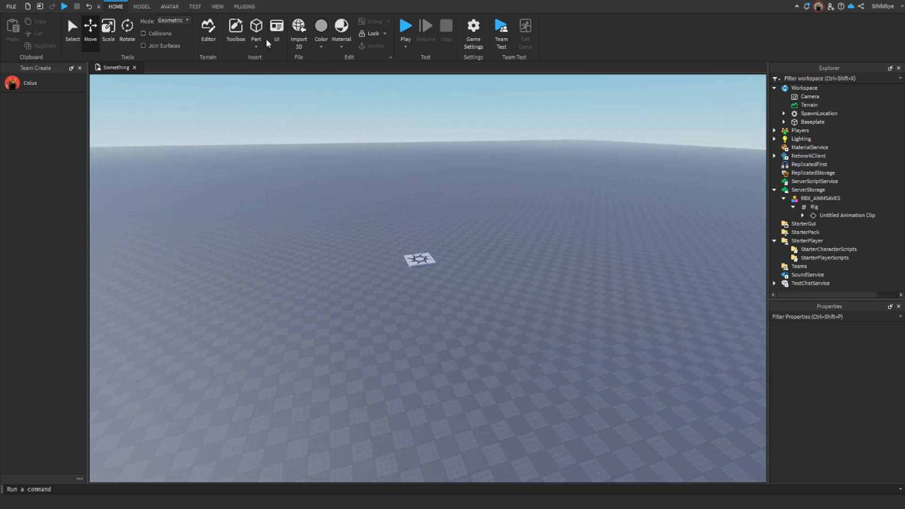
Step: Generate a blocky R6 rig with the Rig Builder on the Avatar tab
{"action": "left_click", "coordinate": [170, 6]}
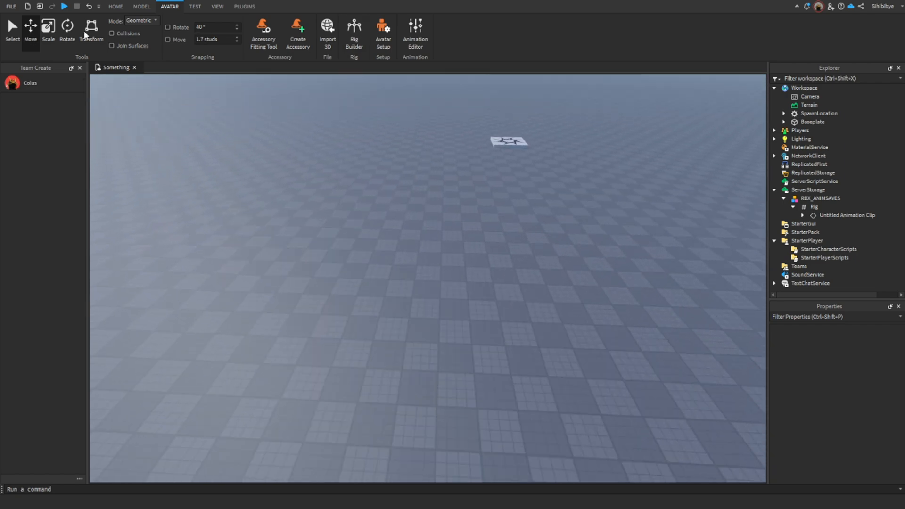
{"action": "left_click", "coordinate": [353, 29]}
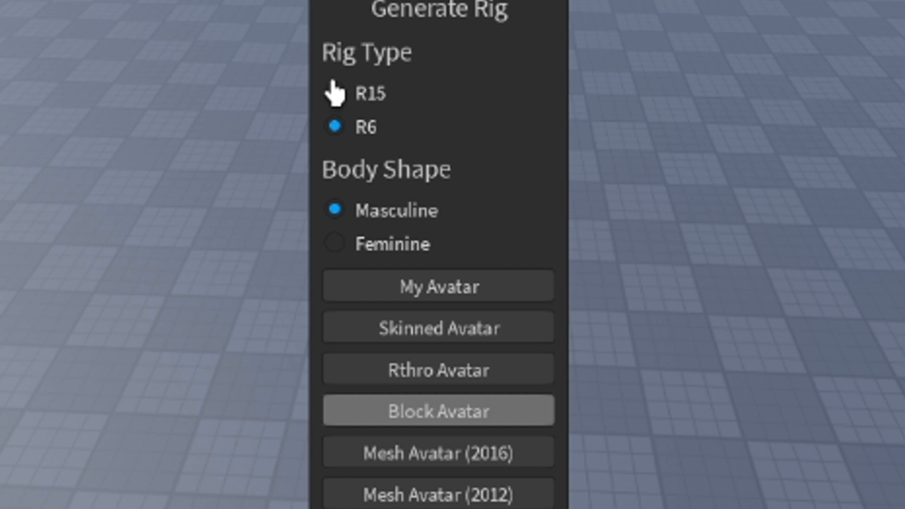
{"action": "left_click", "coordinate": [336, 126]}
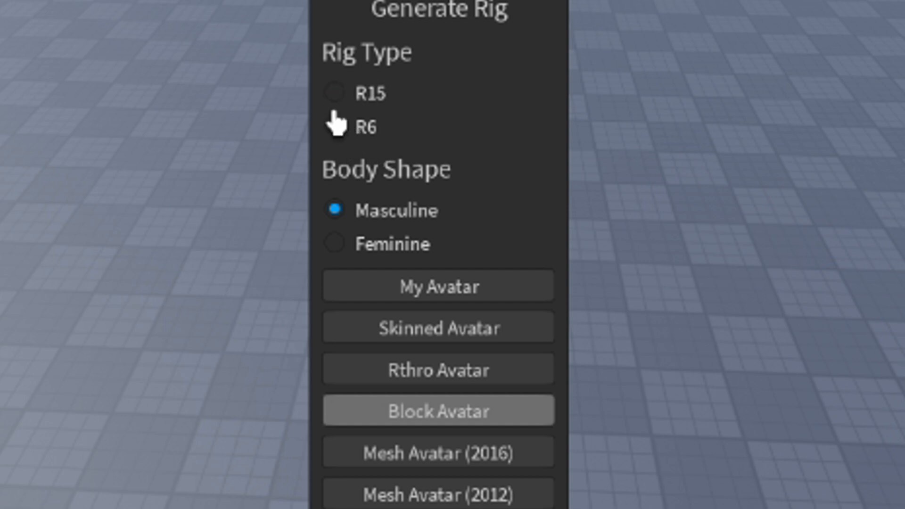
{"action": "left_click", "coordinate": [335, 127]}
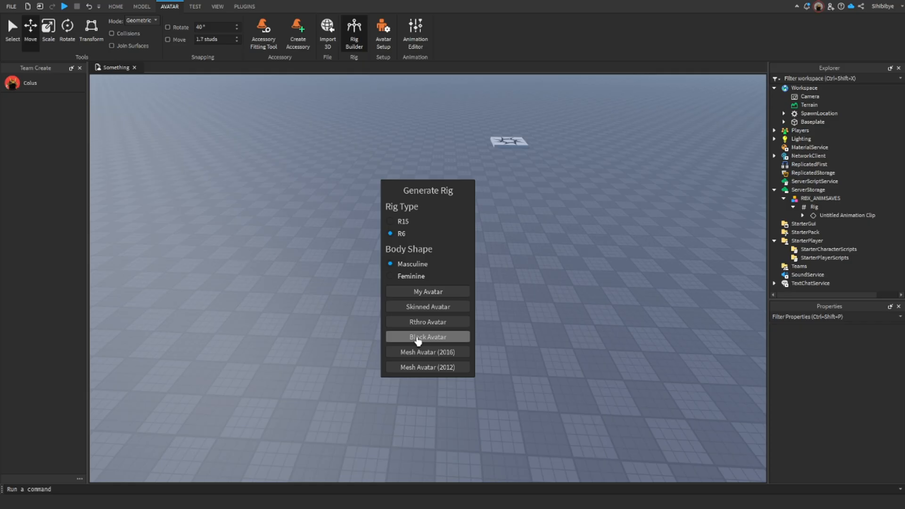
{"action": "left_click", "coordinate": [428, 337]}
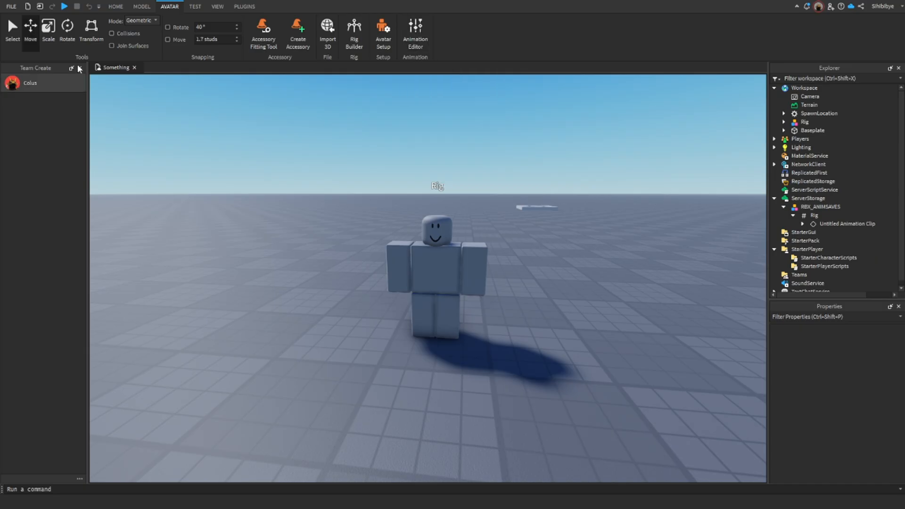
Step: Create a new animation named Run for the rig in the Animation Editor
{"action": "left_click", "coordinate": [415, 26]}
{"action": "type", "text": "R"}
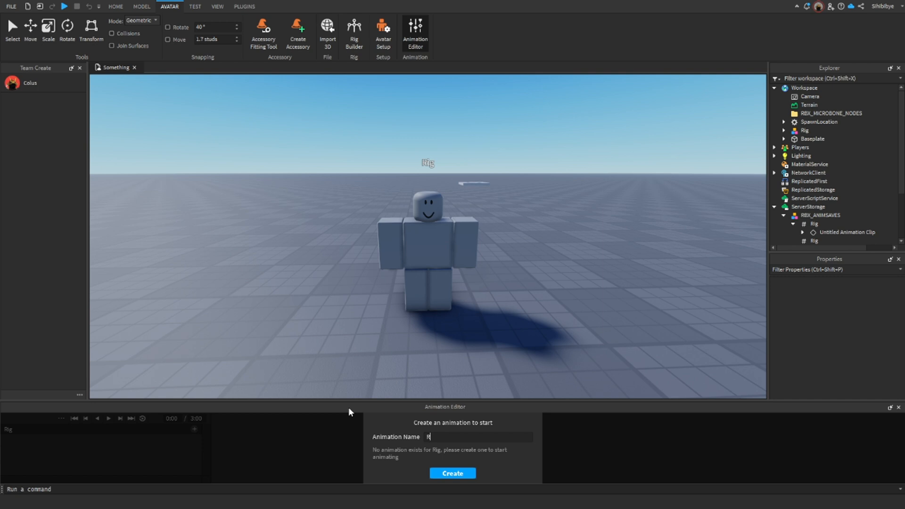
{"action": "left_click", "coordinate": [452, 473]}
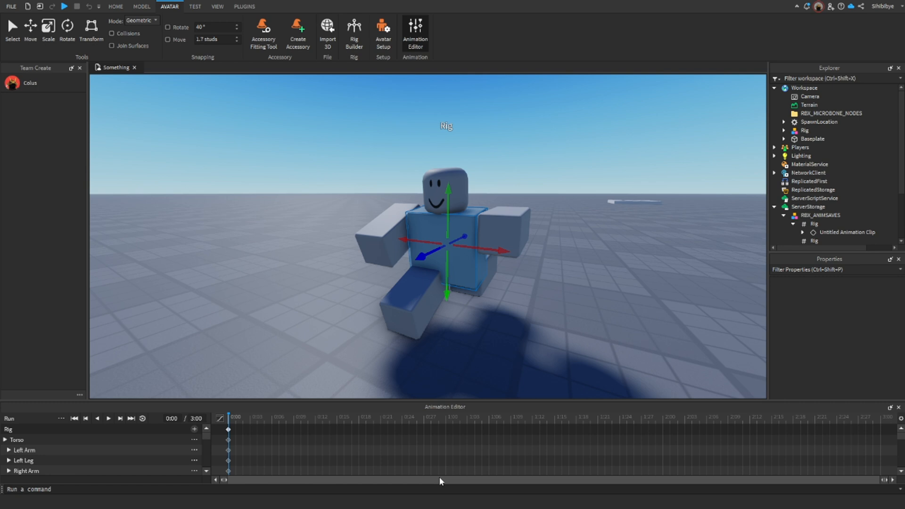
{"action": "mouse_move", "coordinate": [289, 428]}
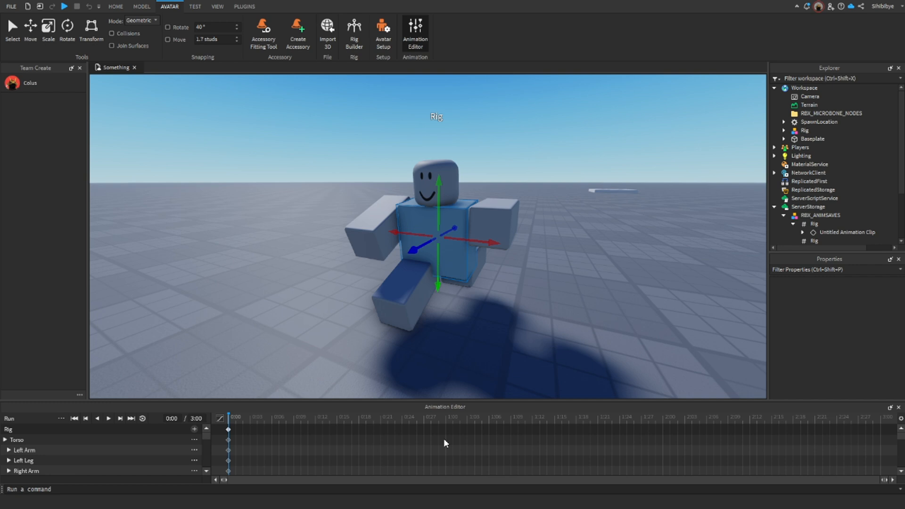
Step: At 0:27 pose the rig's limbs into the mirrored running stride as a second keyframe
{"action": "left_click", "coordinate": [285, 416]}
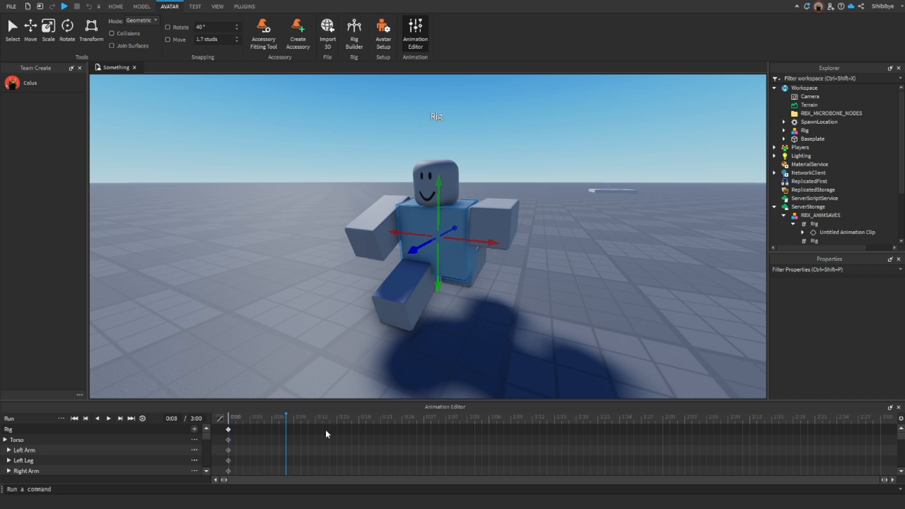
{"action": "left_click", "coordinate": [532, 428]}
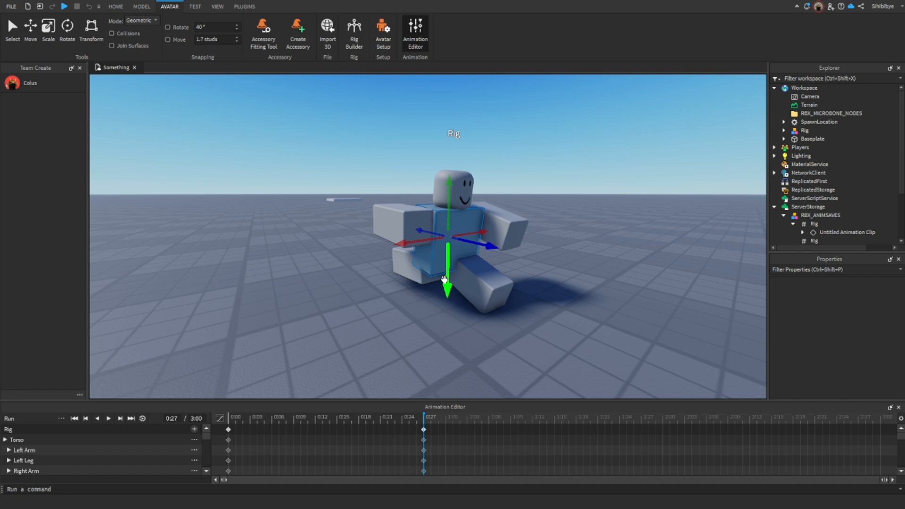
{"action": "left_click", "coordinate": [108, 419]}
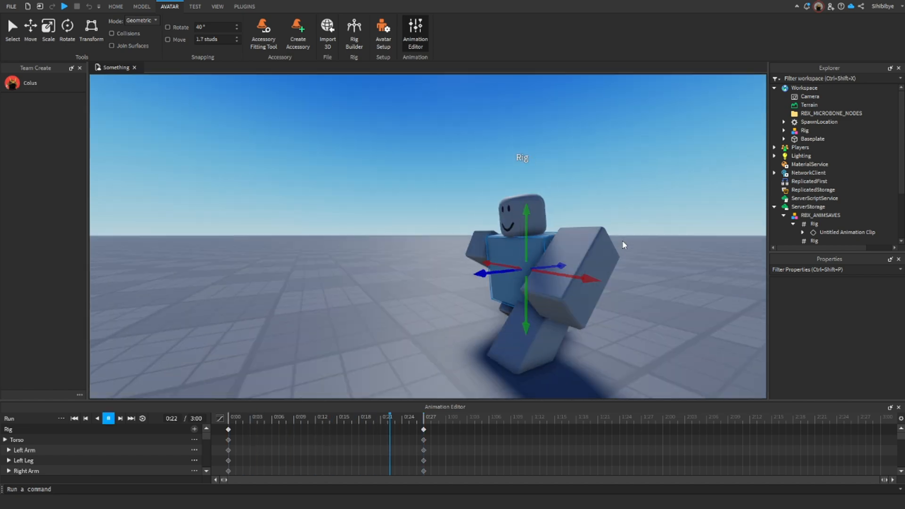
{"action": "left_click", "coordinate": [109, 419]}
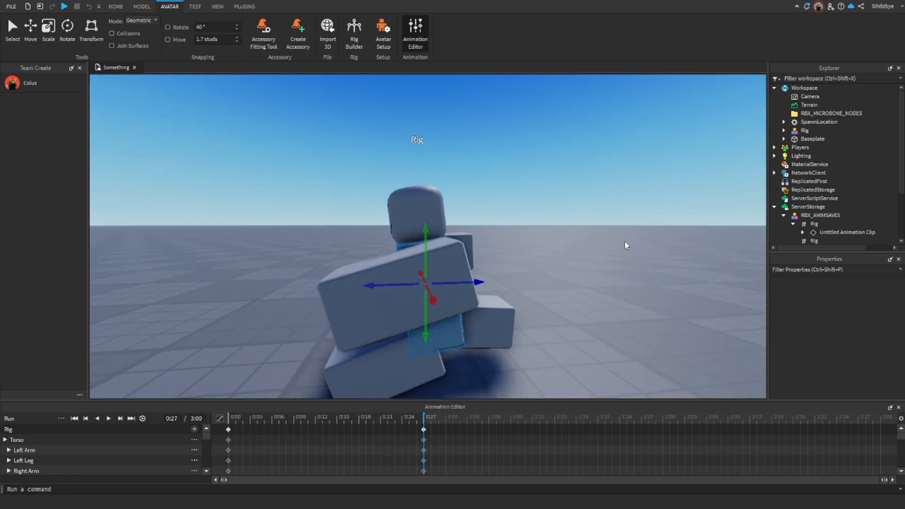
{"action": "left_click_drag", "start_coordinate": [623, 245], "coordinate": [449, 359]}
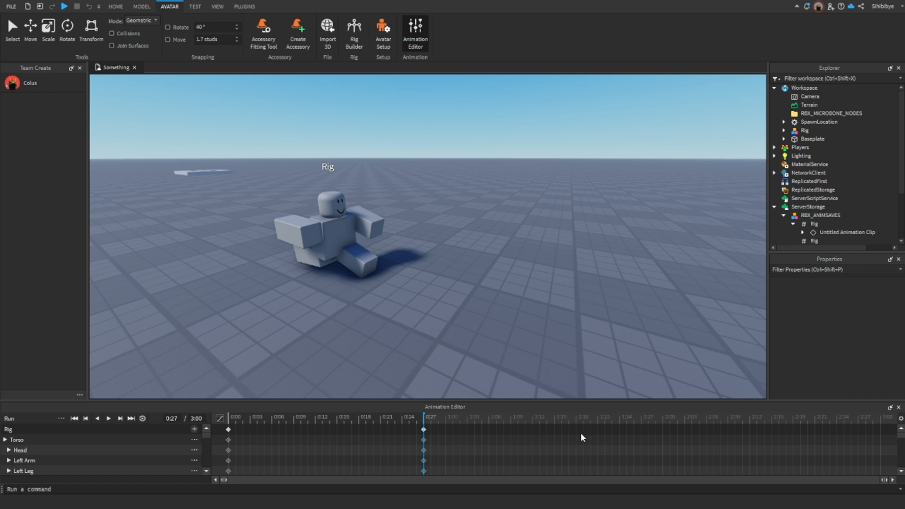
{"action": "mouse_move", "coordinate": [443, 438]}
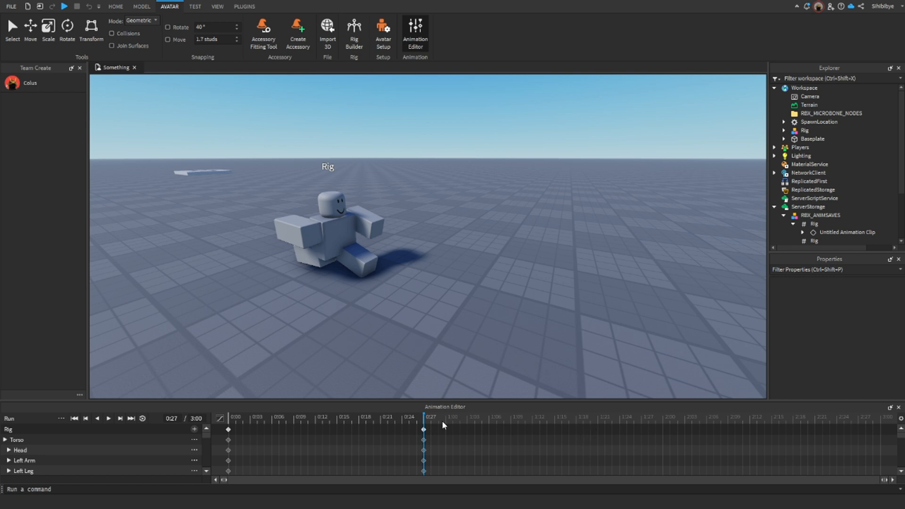
Step: Add the starting pose again at 1:27 and turn on looping for the Run animation
{"action": "left_click", "coordinate": [567, 426]}
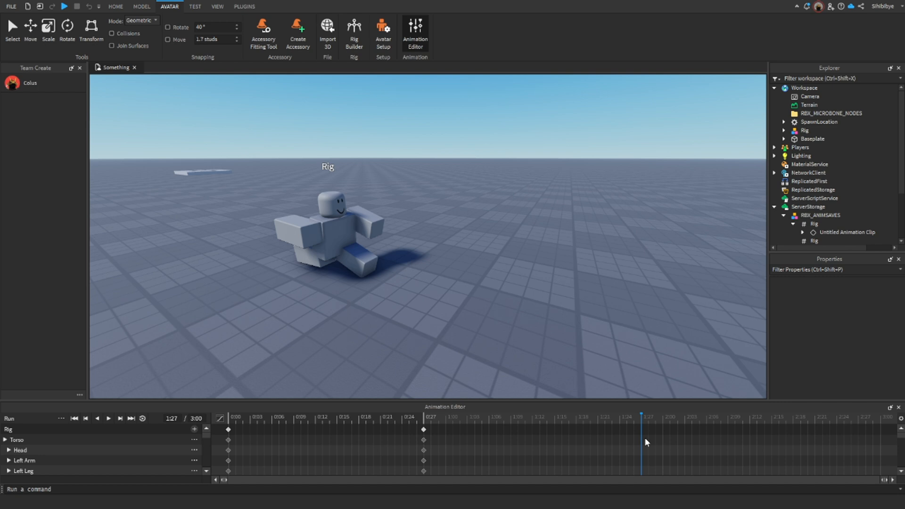
{"action": "mouse_move", "coordinate": [646, 452]}
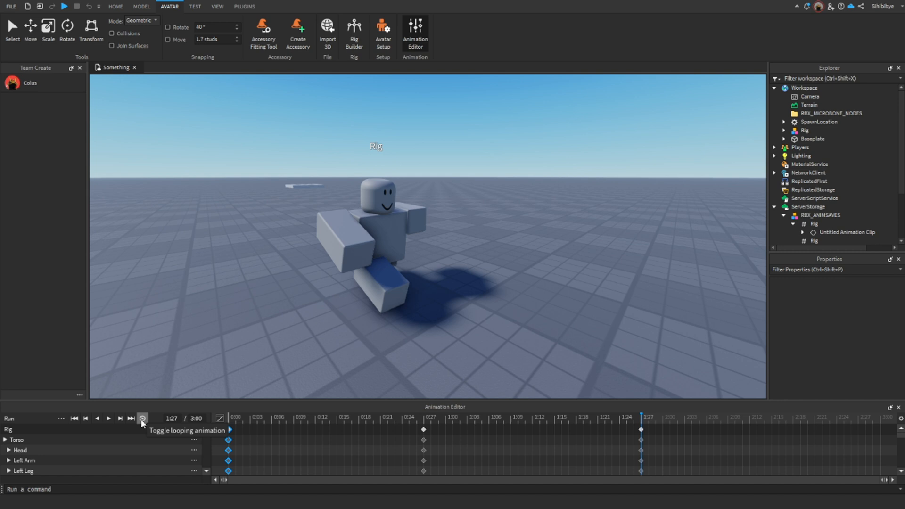
{"action": "left_click", "coordinate": [143, 418]}
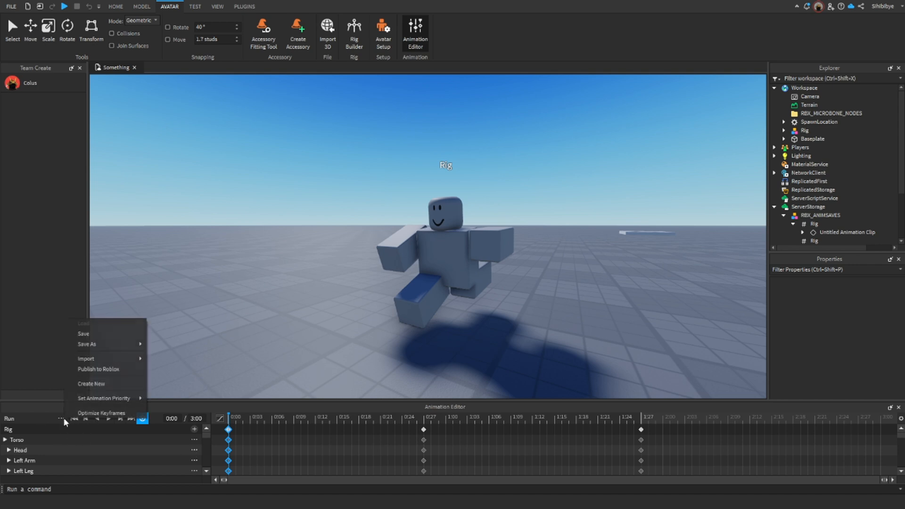
{"action": "mouse_move", "coordinate": [105, 398]}
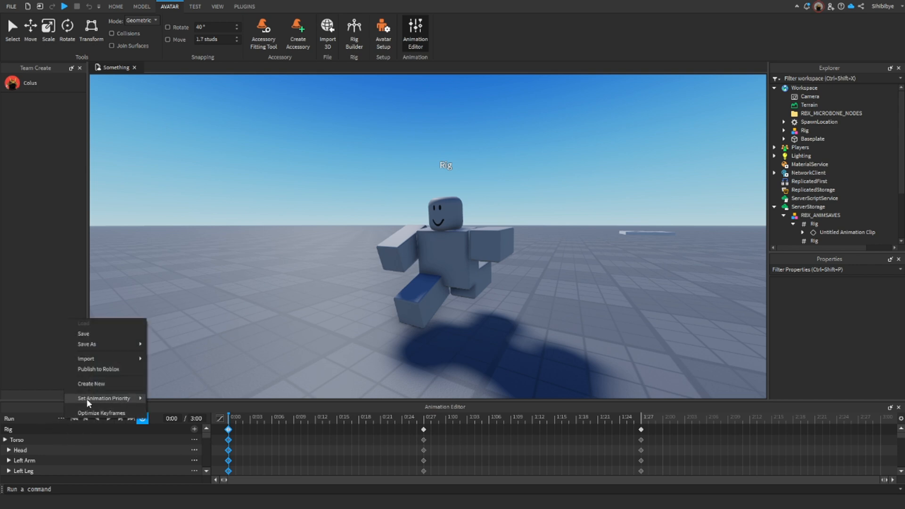
Step: Set the Run animation's priority to Movement
{"action": "left_click", "coordinate": [105, 398]}
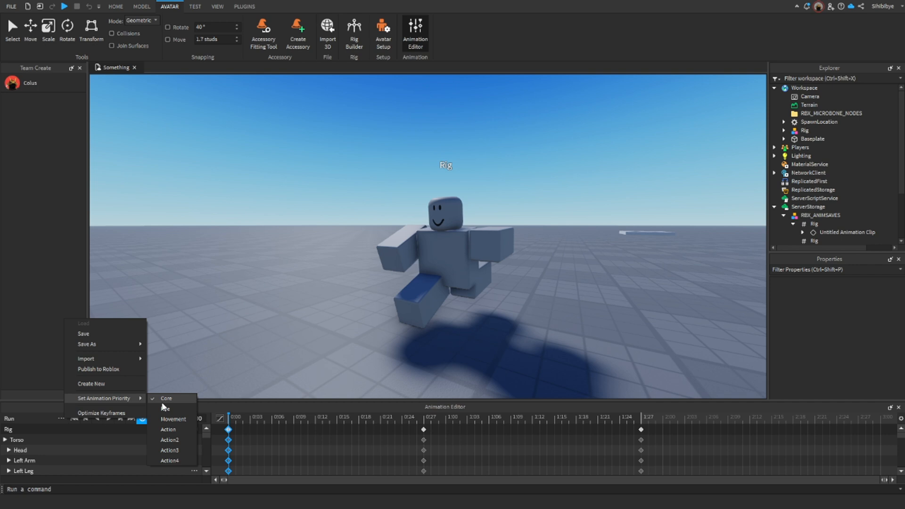
{"action": "left_click", "coordinate": [165, 407]}
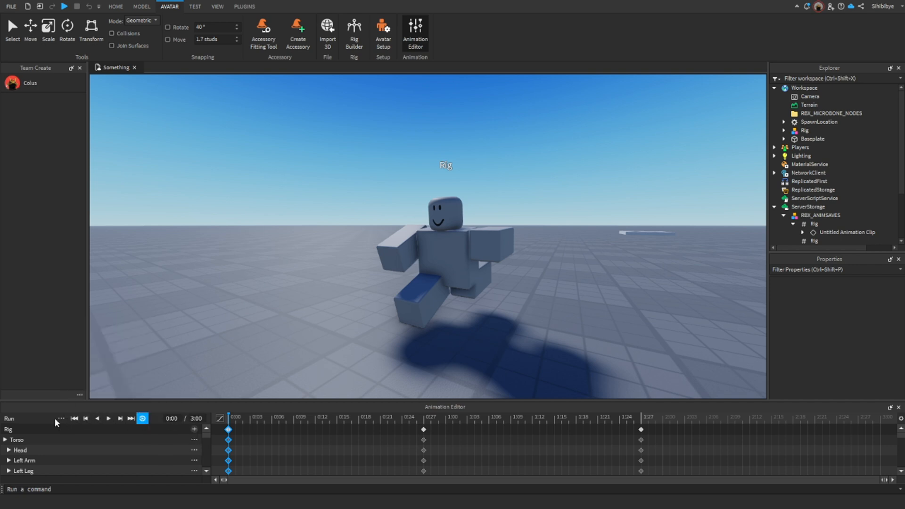
{"action": "mouse_move", "coordinate": [61, 422]}
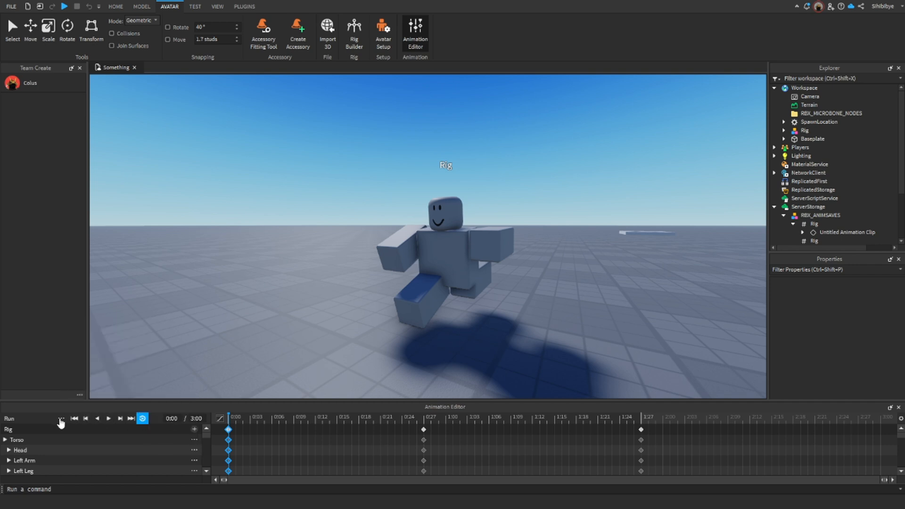
{"action": "left_click", "coordinate": [61, 420]}
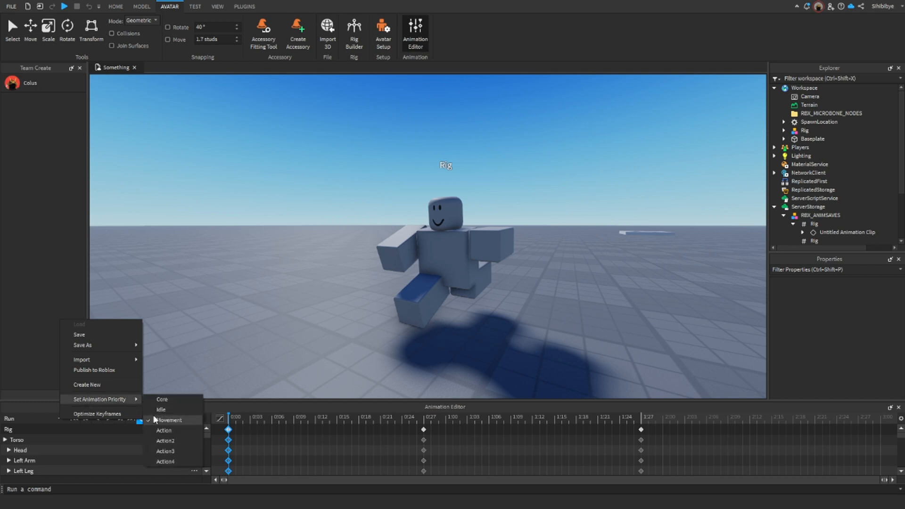
{"action": "mouse_move", "coordinate": [159, 421]}
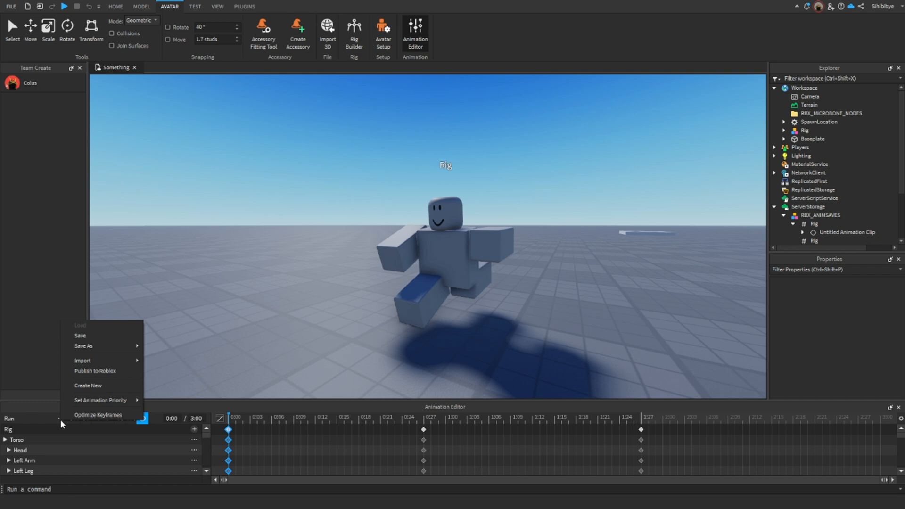
{"action": "mouse_move", "coordinate": [100, 371]}
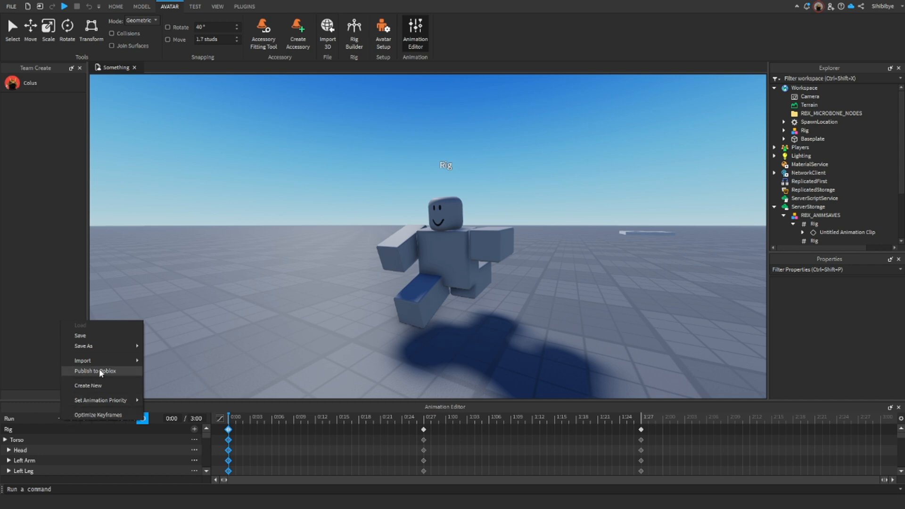
Step: Publish Run to Roblox as an Animation asset and dismiss the success confirmation
{"action": "left_click", "coordinate": [97, 370]}
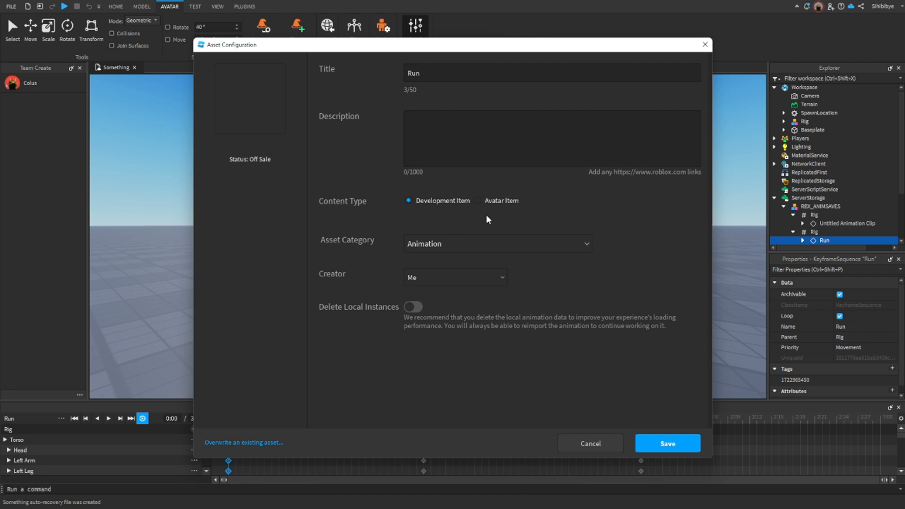
{"action": "mouse_move", "coordinate": [680, 430]}
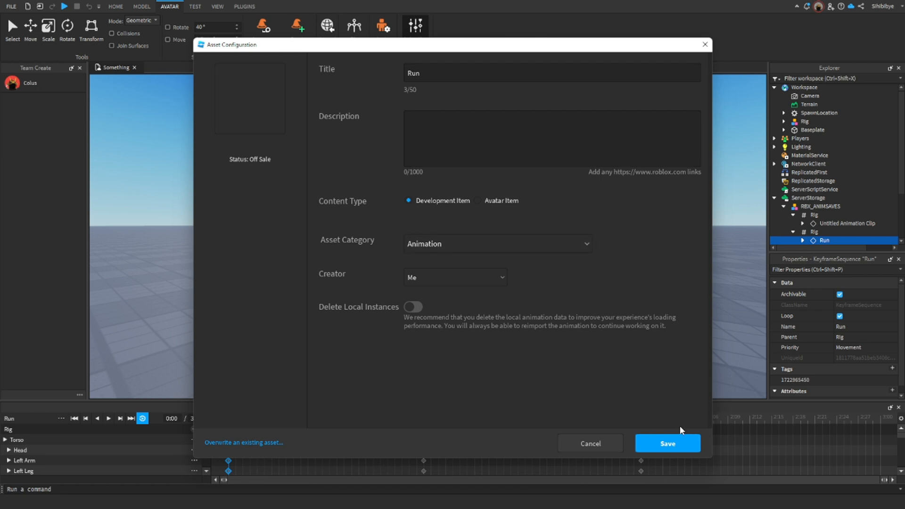
{"action": "left_click", "coordinate": [667, 443]}
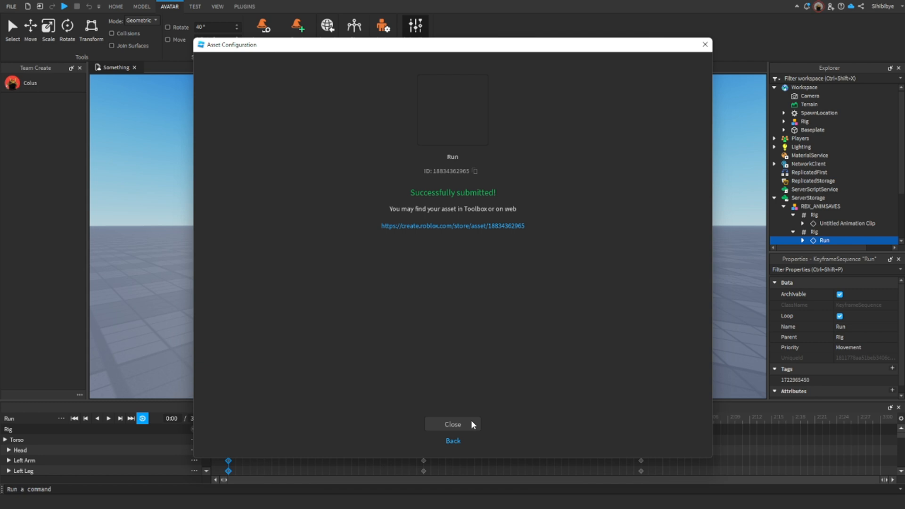
{"action": "left_click", "coordinate": [452, 424]}
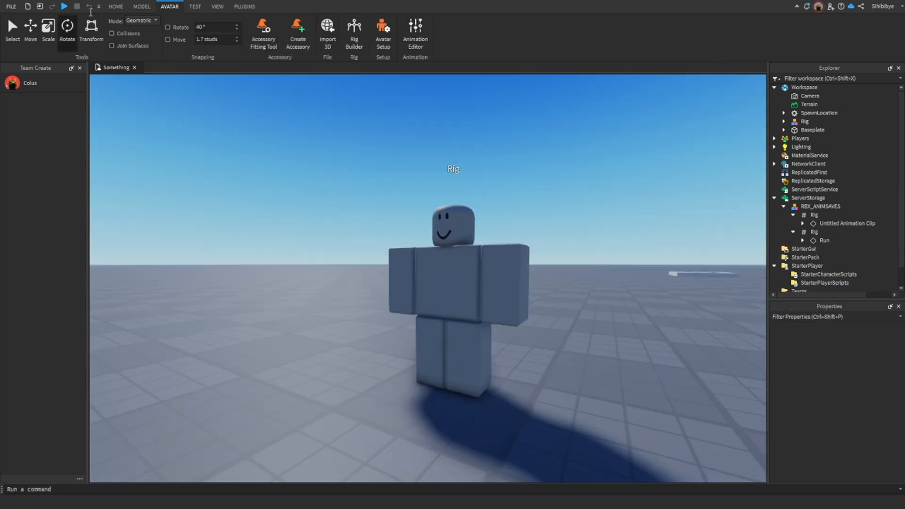
{"action": "left_click", "coordinate": [116, 6]}
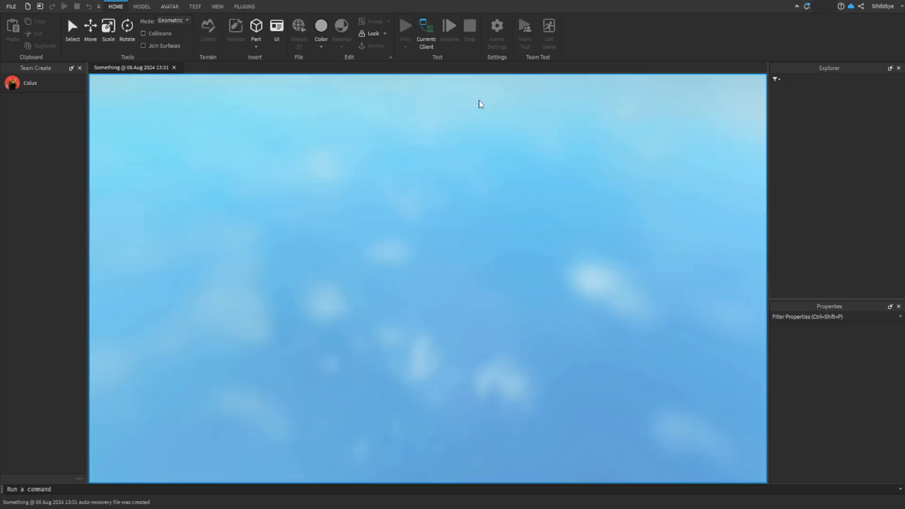
Step: Run a quick play test of the place and end it
{"action": "left_click", "coordinate": [409, 25]}
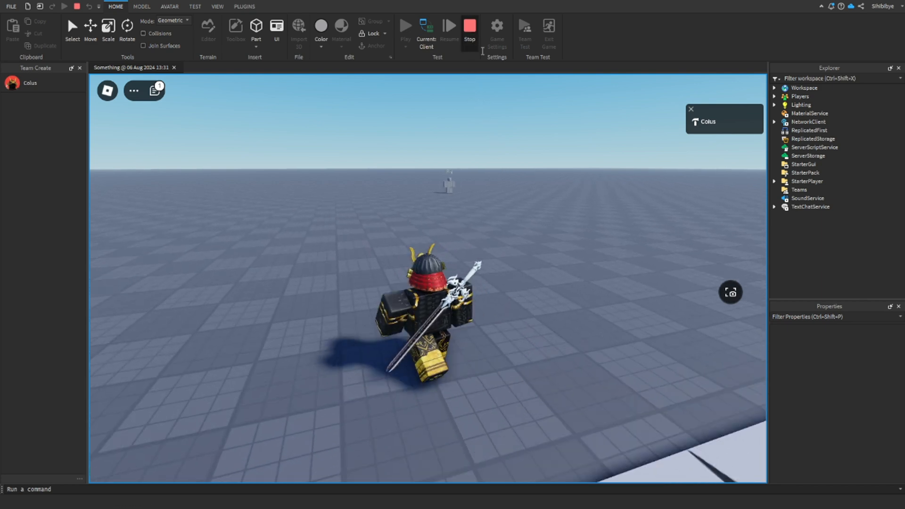
{"action": "left_click", "coordinate": [499, 28]}
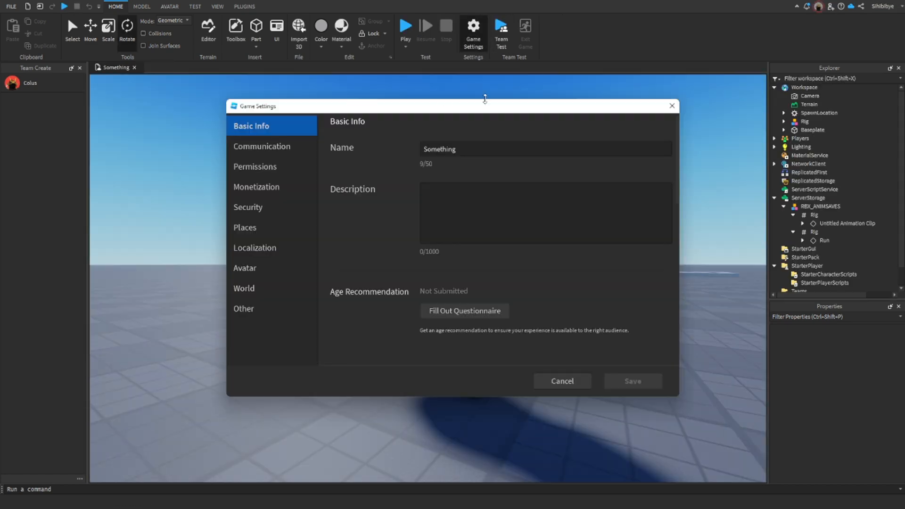
Step: Set the game's Avatar Type to R6 in Game Settings
{"action": "left_click", "coordinate": [252, 267]}
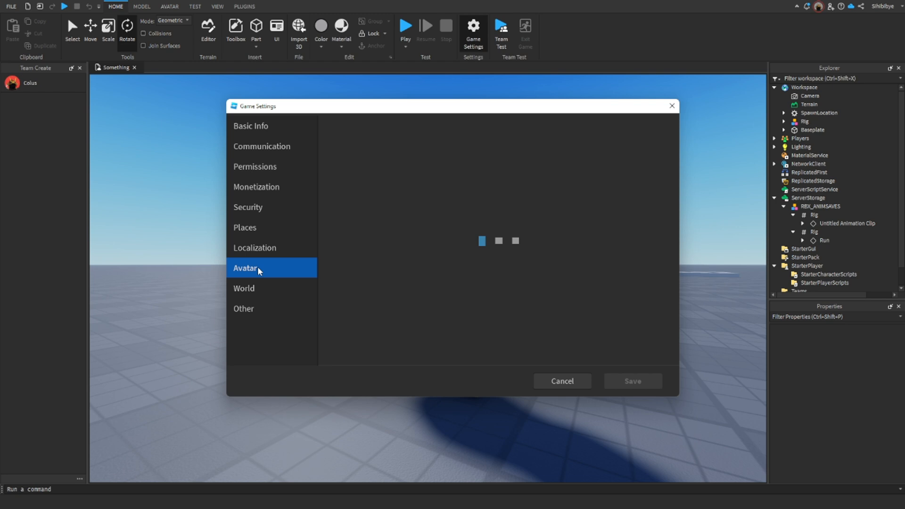
{"action": "left_click", "coordinate": [253, 268]}
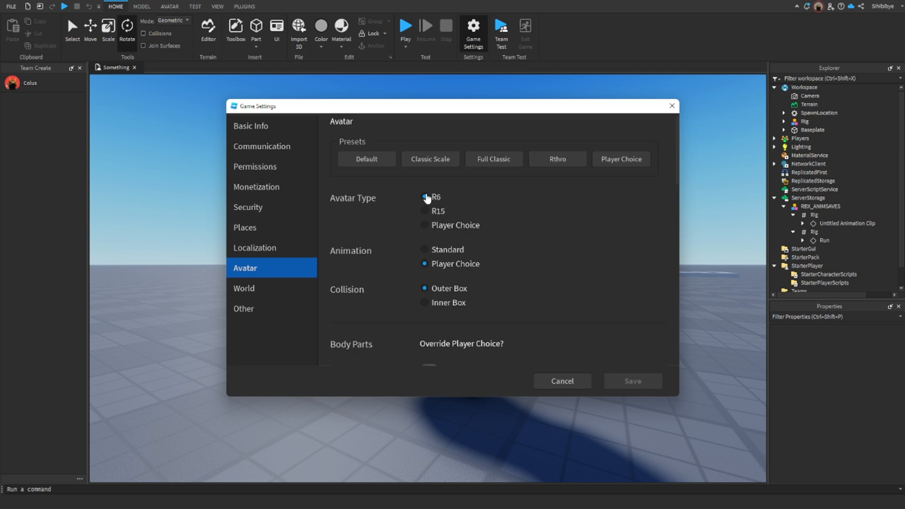
{"action": "left_click", "coordinate": [424, 196]}
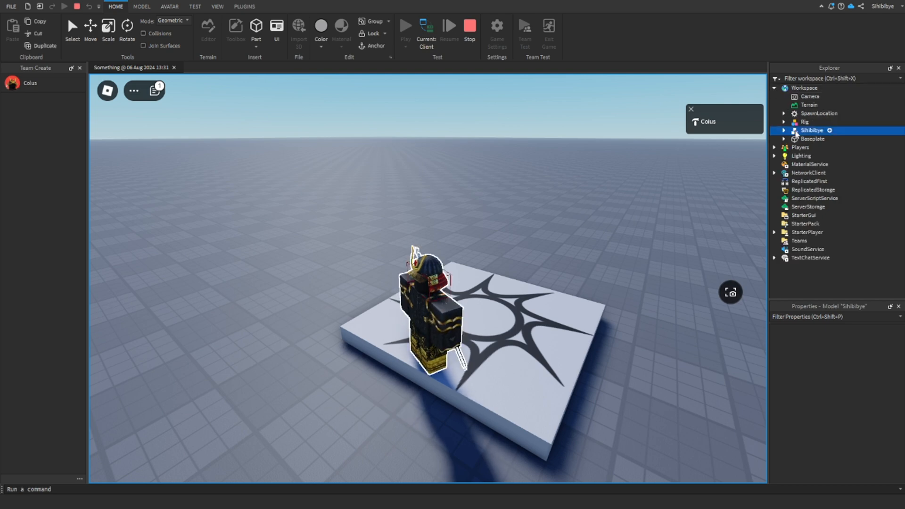
Step: Select the spawned player character's Animate script in Workspace to copy it
{"action": "left_click", "coordinate": [812, 130]}
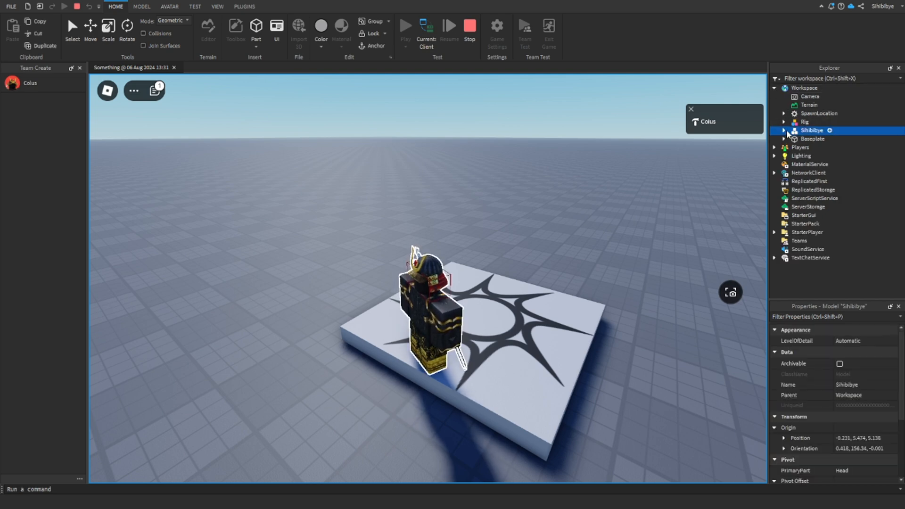
{"action": "left_click", "coordinate": [782, 130]}
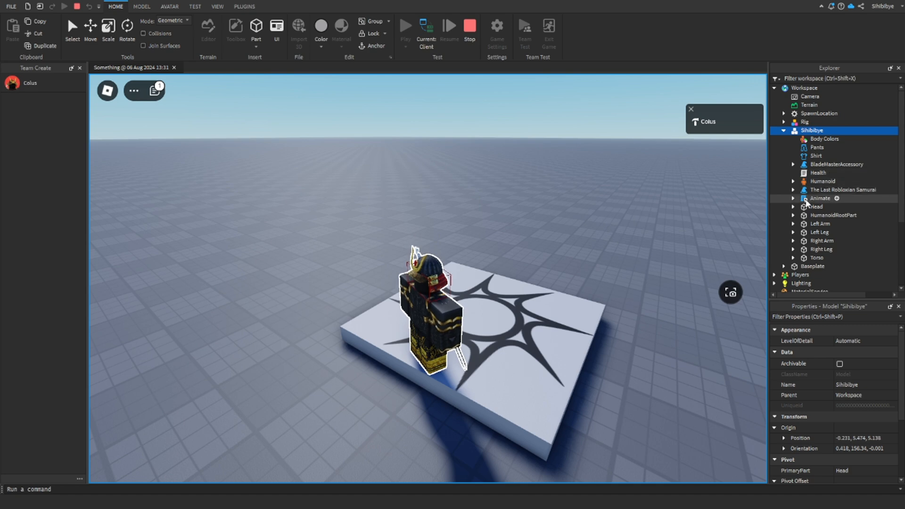
{"action": "left_click", "coordinate": [820, 198]}
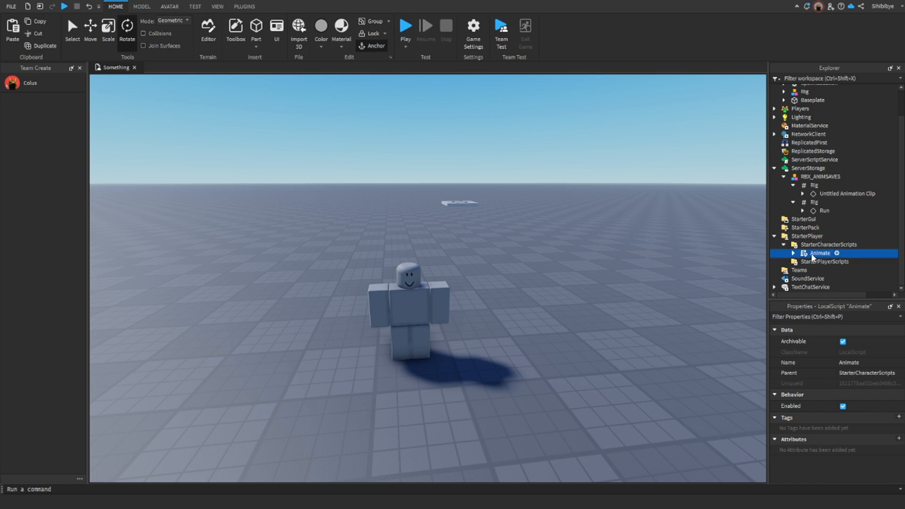
{"action": "mouse_move", "coordinate": [697, 264]}
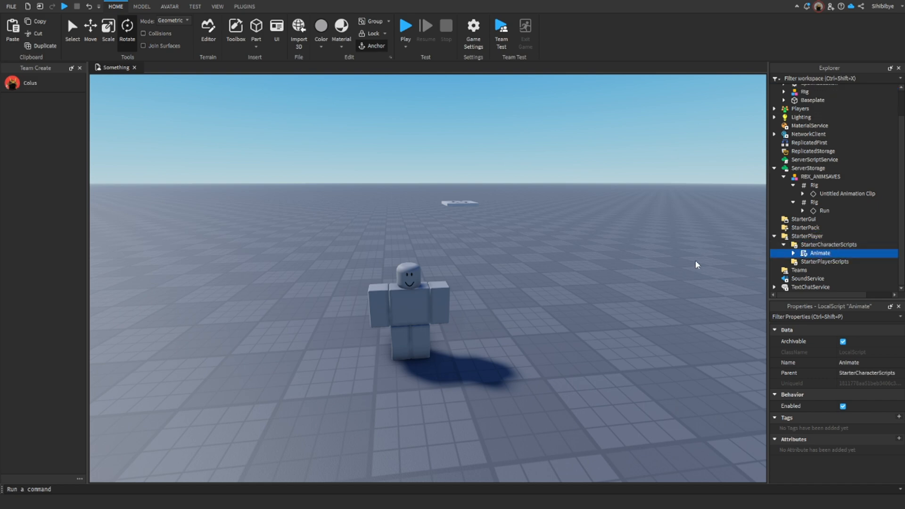
Step: Expand the pasted Animate script and its run value to reveal the run animation entry
{"action": "left_click", "coordinate": [792, 252]}
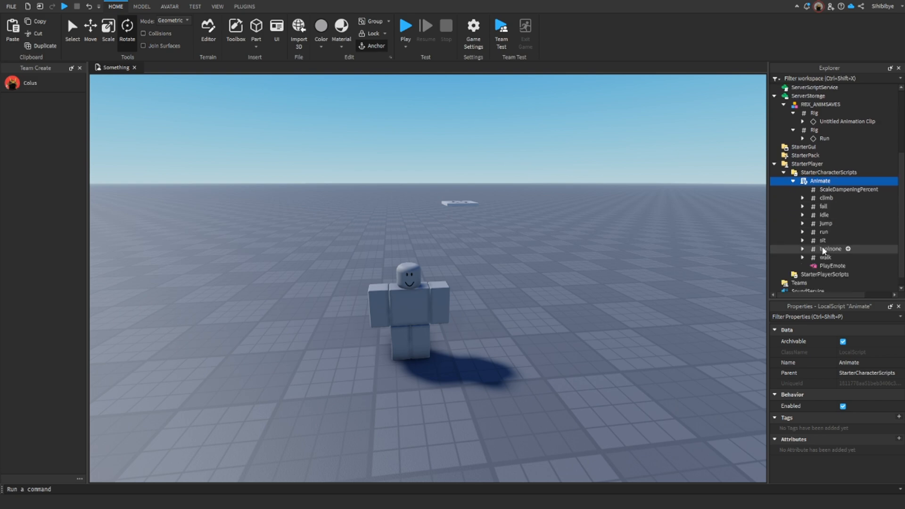
{"action": "left_click", "coordinate": [822, 232]}
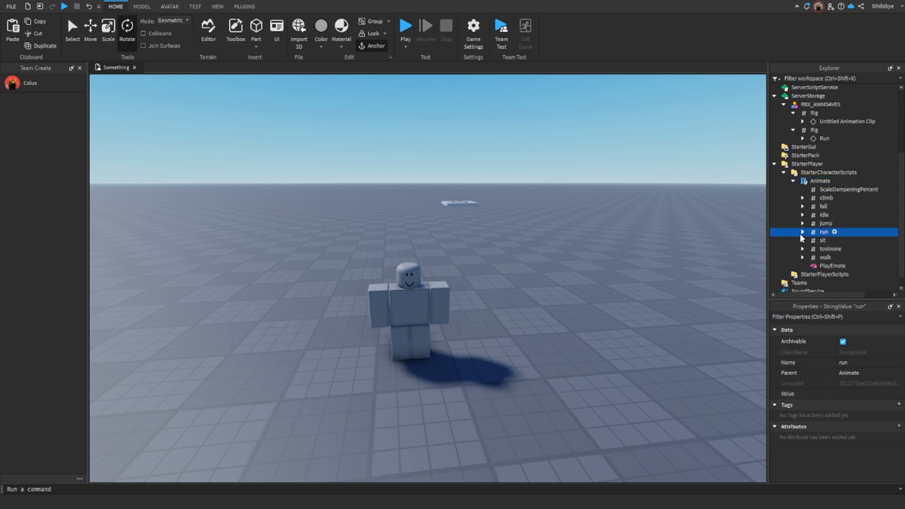
{"action": "left_click", "coordinate": [803, 232]}
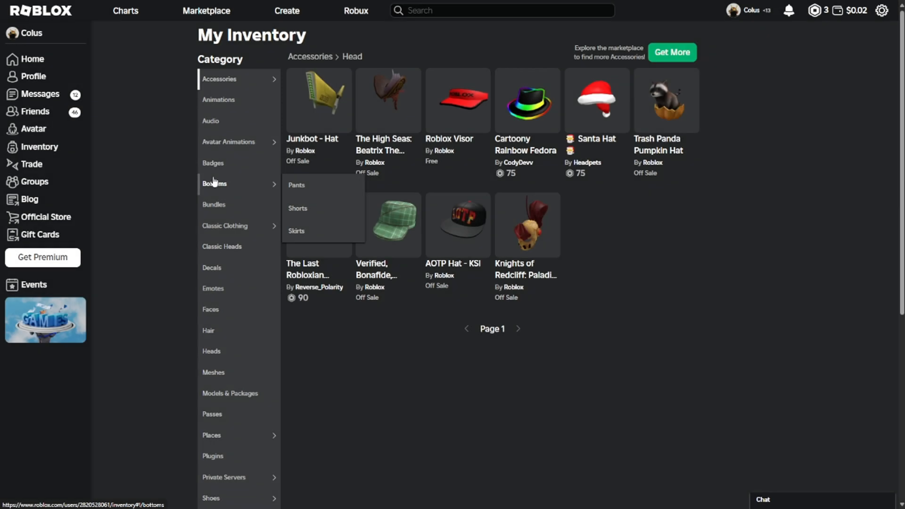
{"action": "mouse_move", "coordinate": [227, 124]}
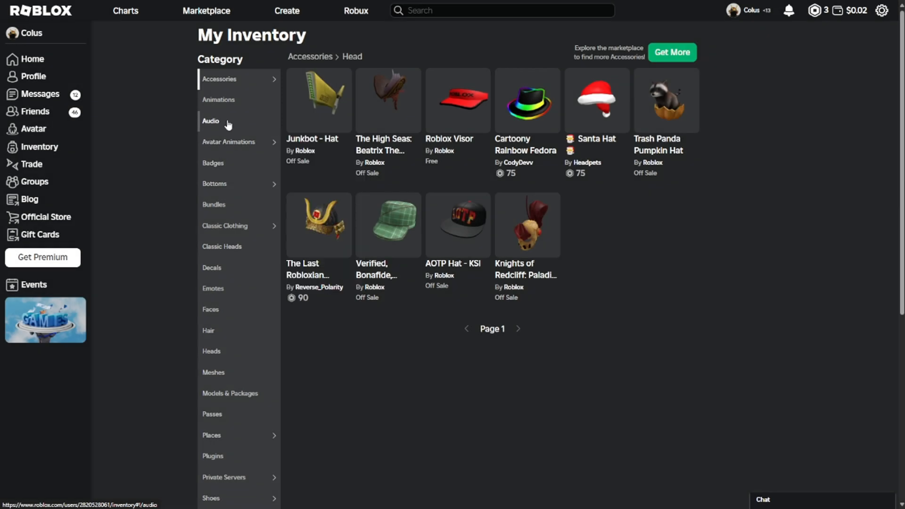
Step: Show Inventory > Animations on roblox.com and open the newest Run animation's page for its ID
{"action": "left_click", "coordinate": [218, 100]}
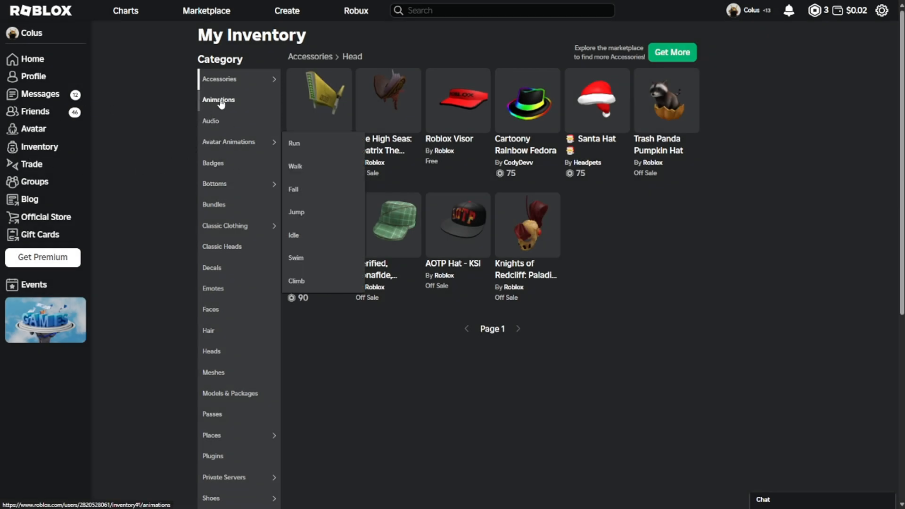
{"action": "left_click", "coordinate": [218, 100]}
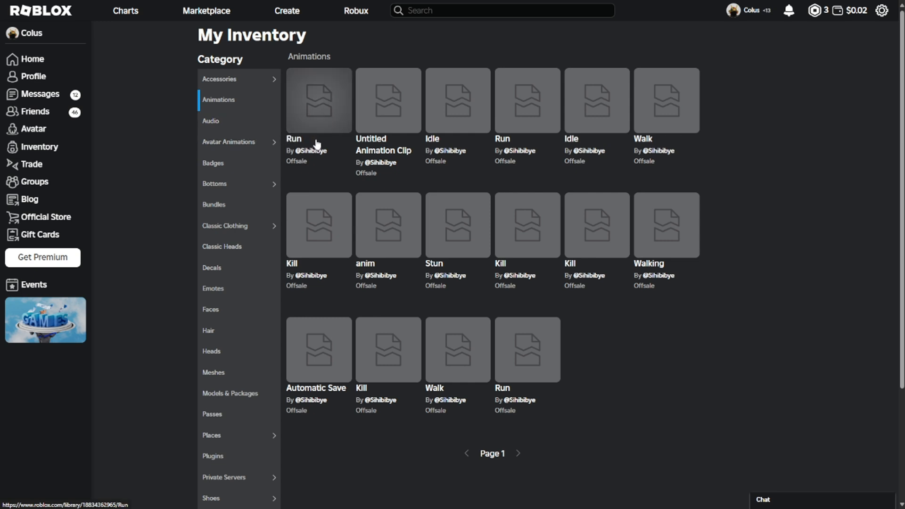
{"action": "left_click", "coordinate": [319, 100]}
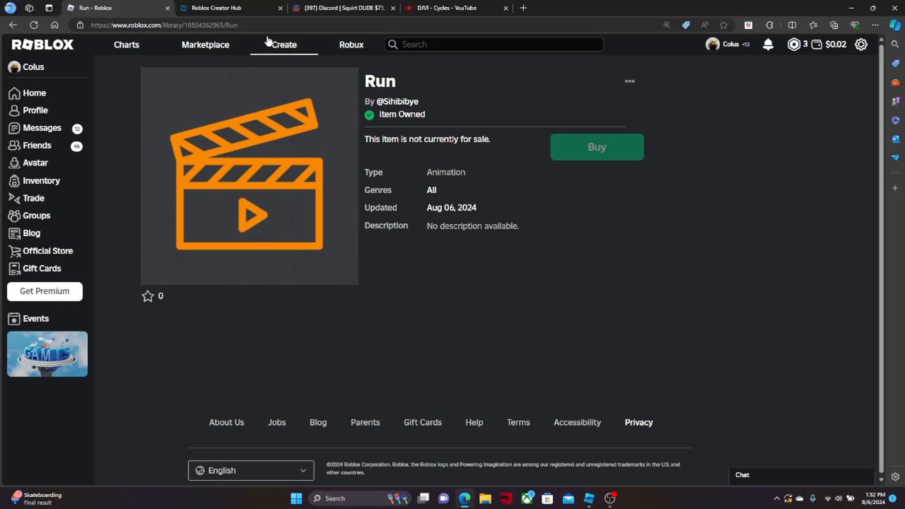
{"action": "mouse_move", "coordinate": [227, 39]}
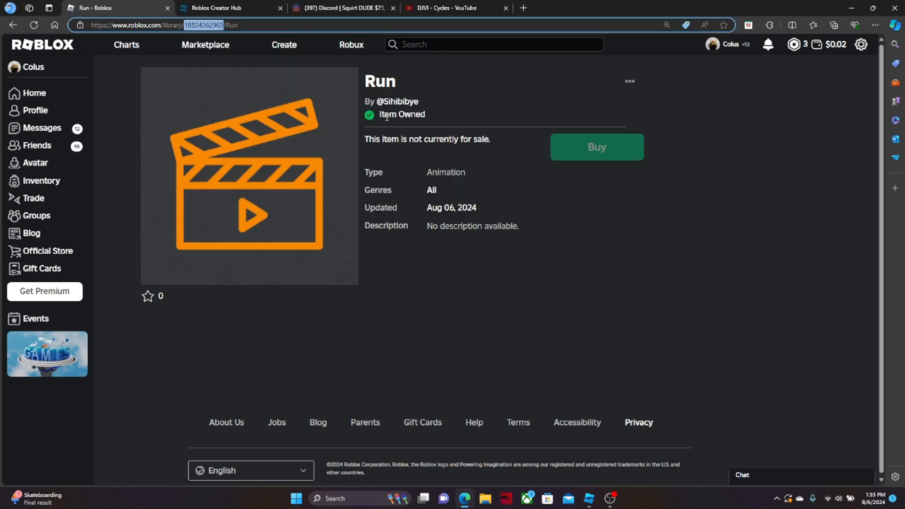
{"action": "left_click", "coordinate": [592, 497]}
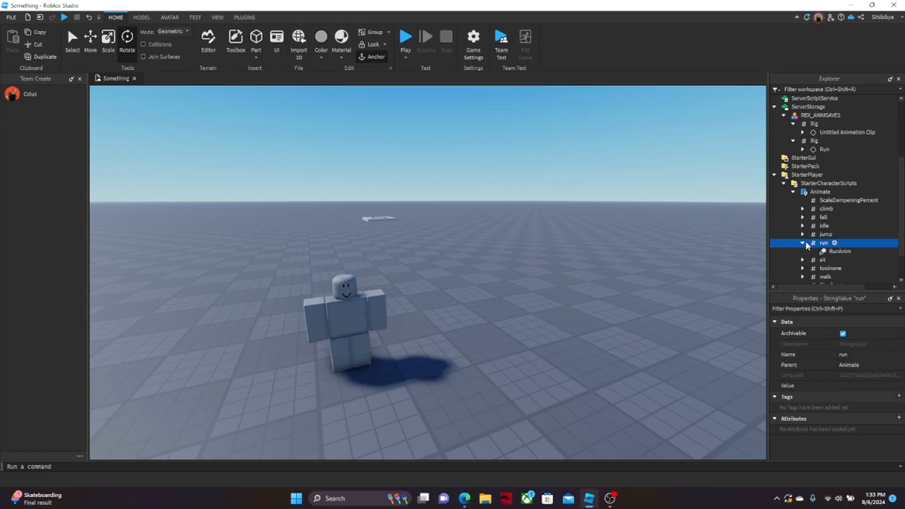
{"action": "left_click", "coordinate": [839, 250]}
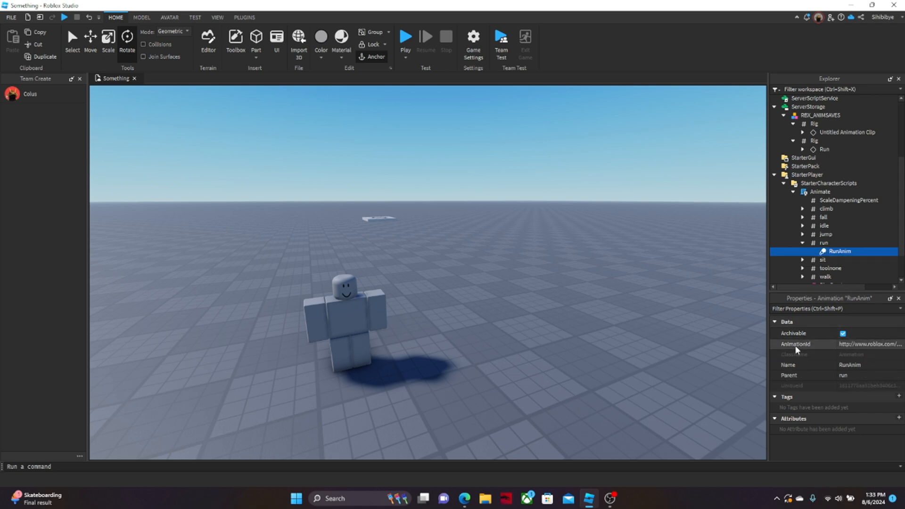
{"action": "left_click", "coordinate": [865, 344]}
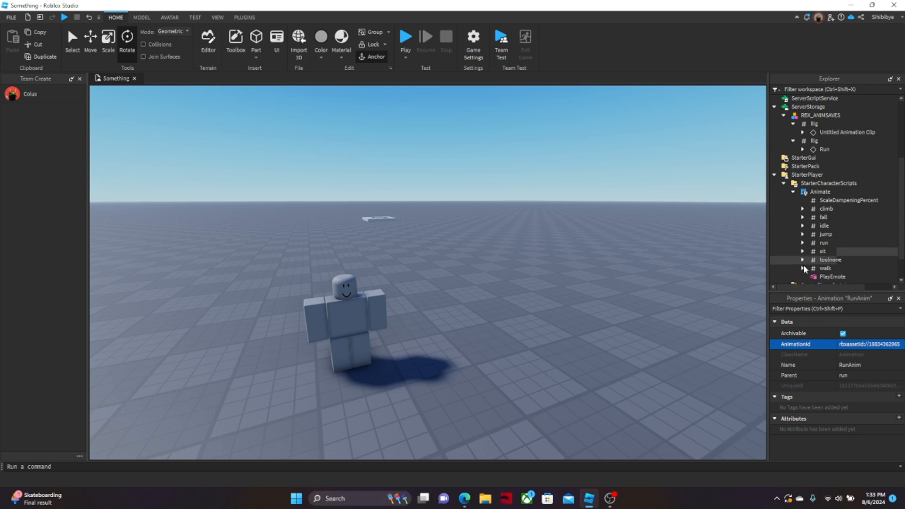
{"action": "left_click", "coordinate": [828, 268]}
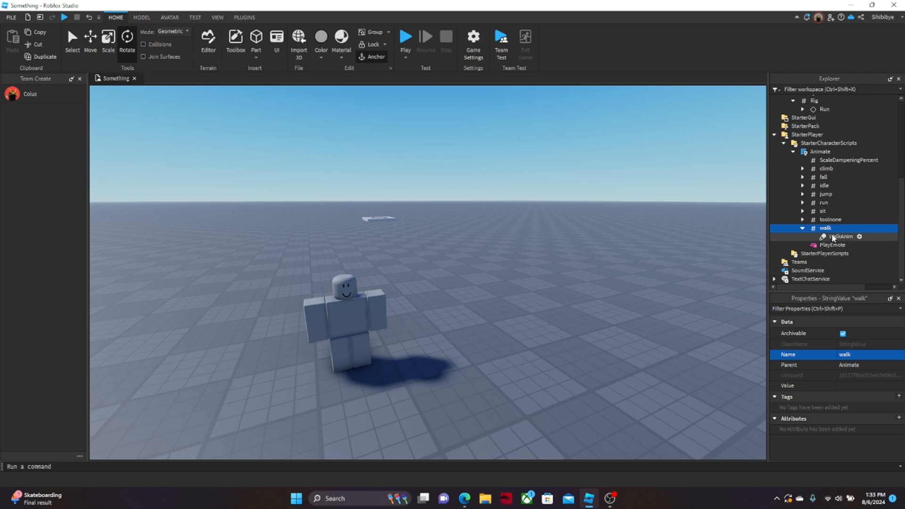
{"action": "left_click", "coordinate": [839, 236]}
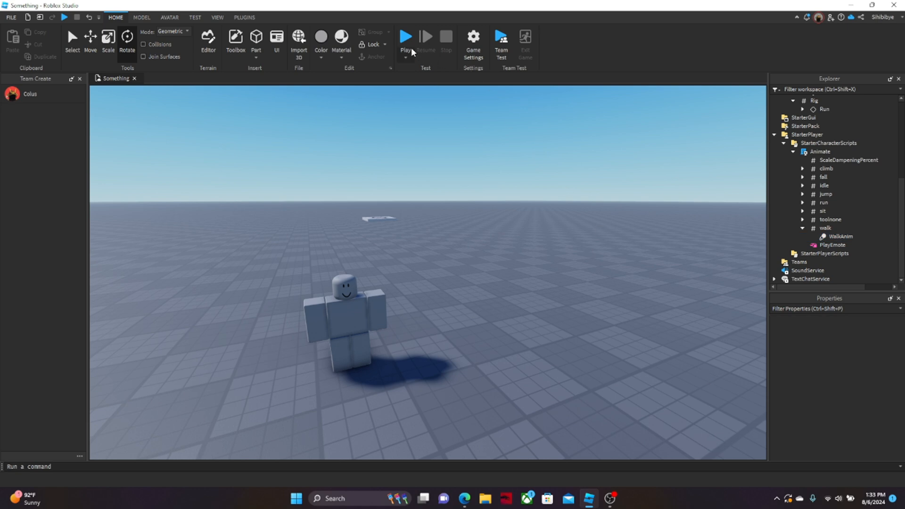
Step: Start a Play test from Home to try the run animation on the character
{"action": "left_click", "coordinate": [407, 35]}
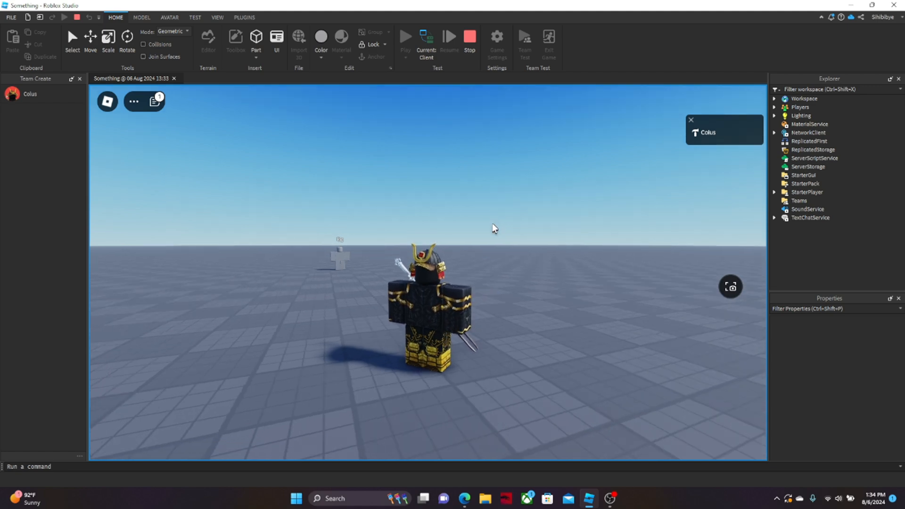
{"action": "mouse_move", "coordinate": [506, 227]}
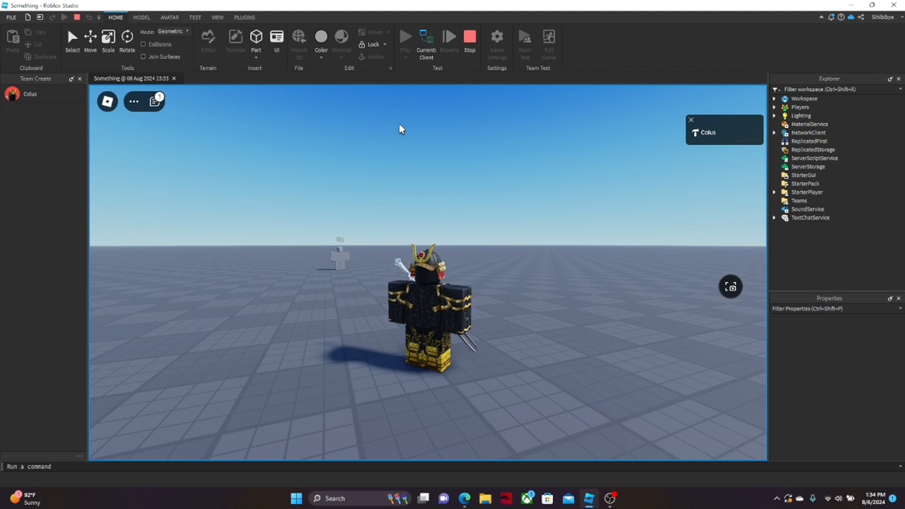
{"action": "mouse_move", "coordinate": [420, 269]}
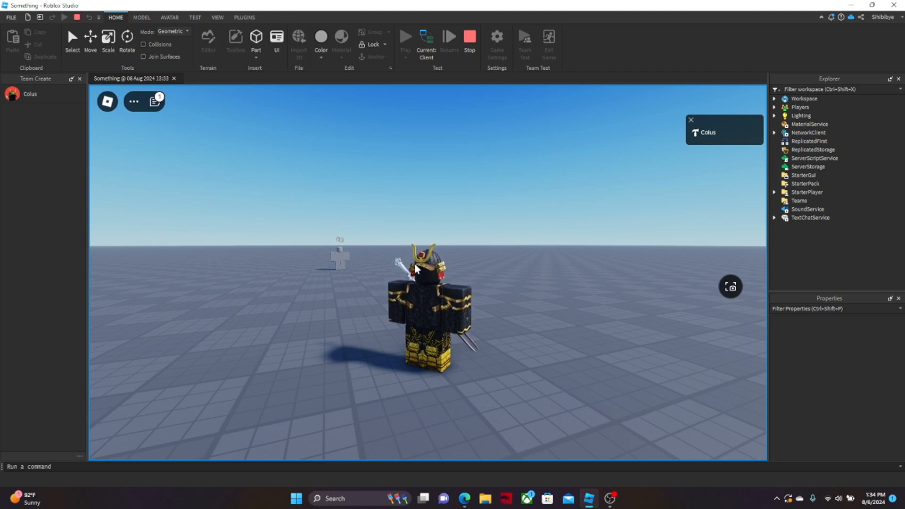